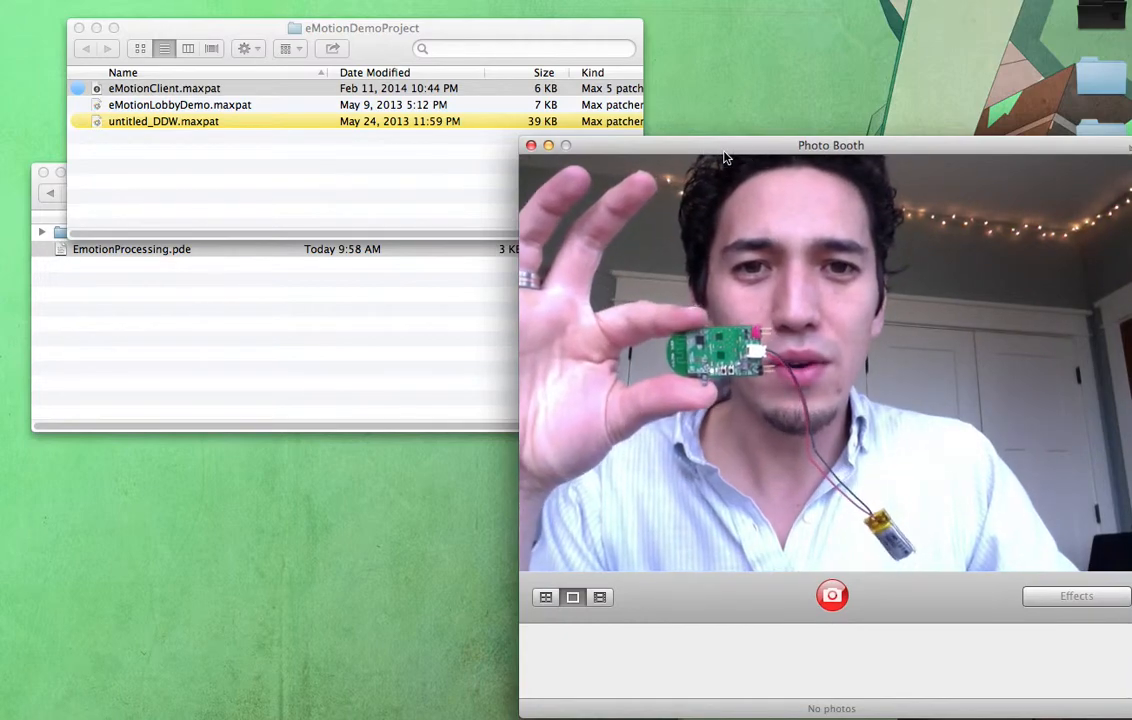
# Step: Open eMotionClient.maxpat from the eMotionDemoProject folder
pyautogui.click(532, 144)
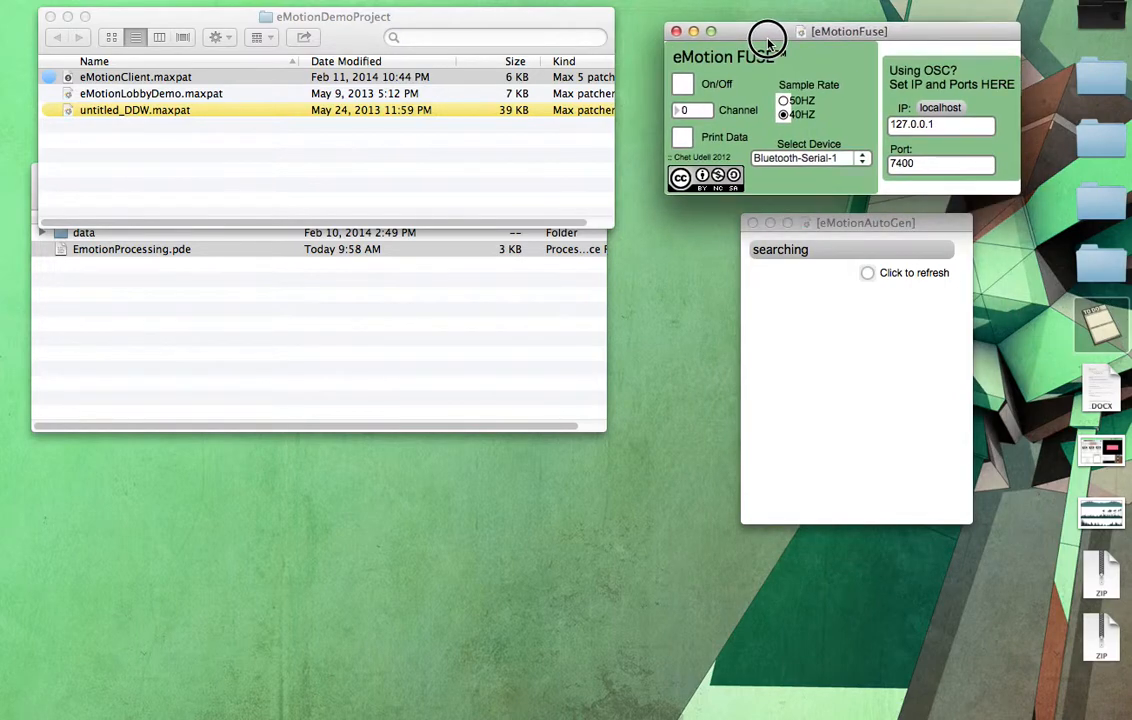
# Step: Turn eMotion FUSE on and select the usbserial-AM01BLAL device, moving the detection window aside
pyautogui.click(684, 84)
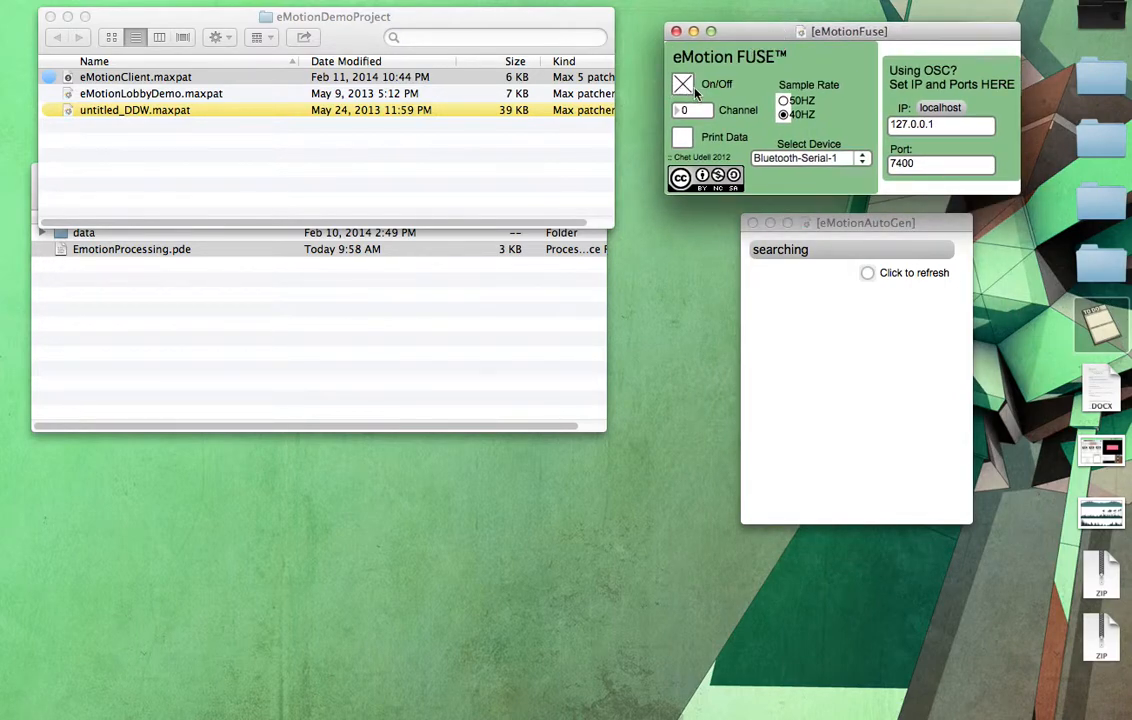
pyautogui.click(810, 158)
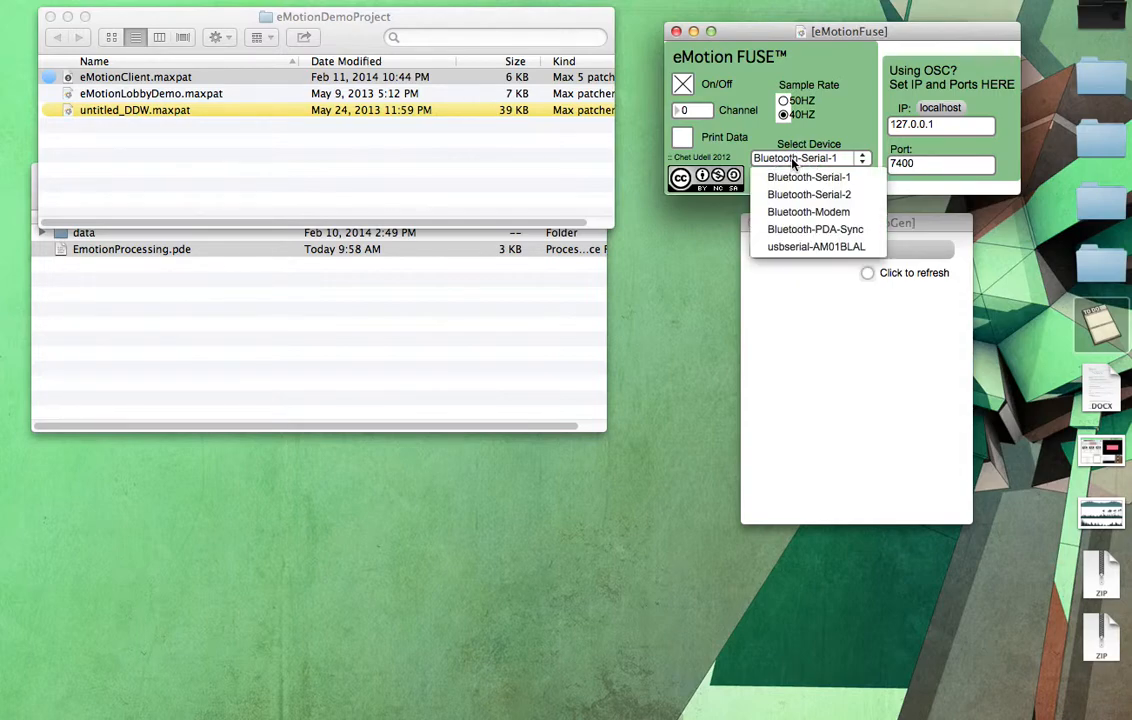
pyautogui.click(816, 248)
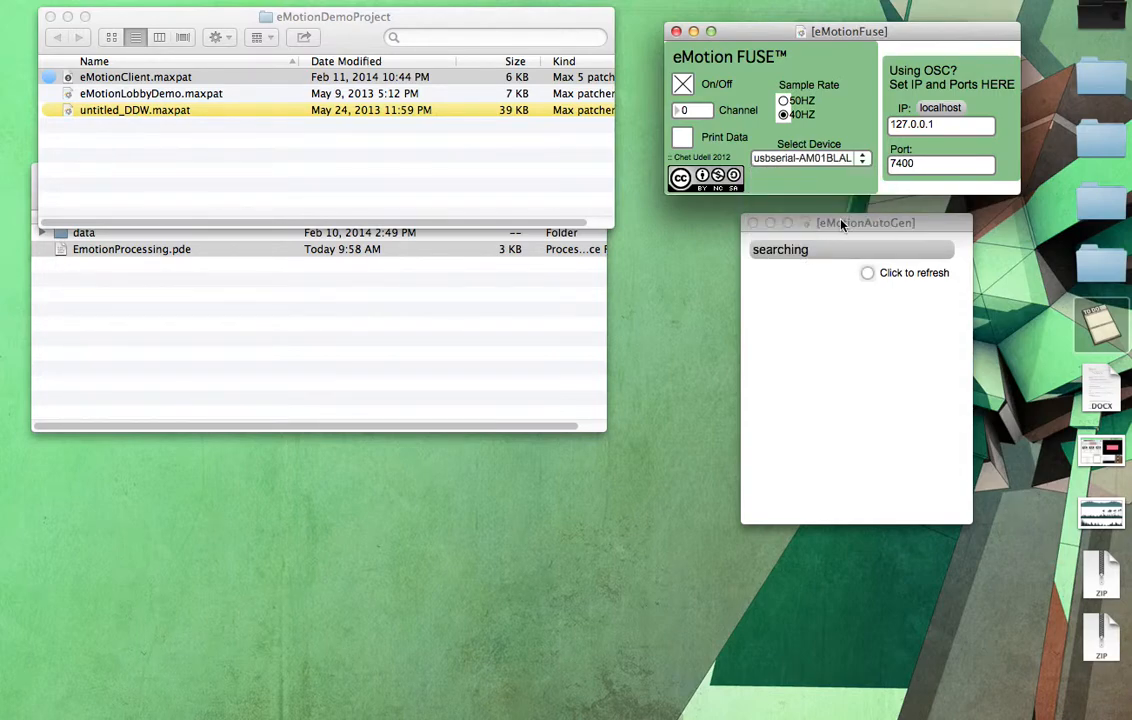
pyautogui.moveTo(864, 224); pyautogui.dragTo(792, 224)
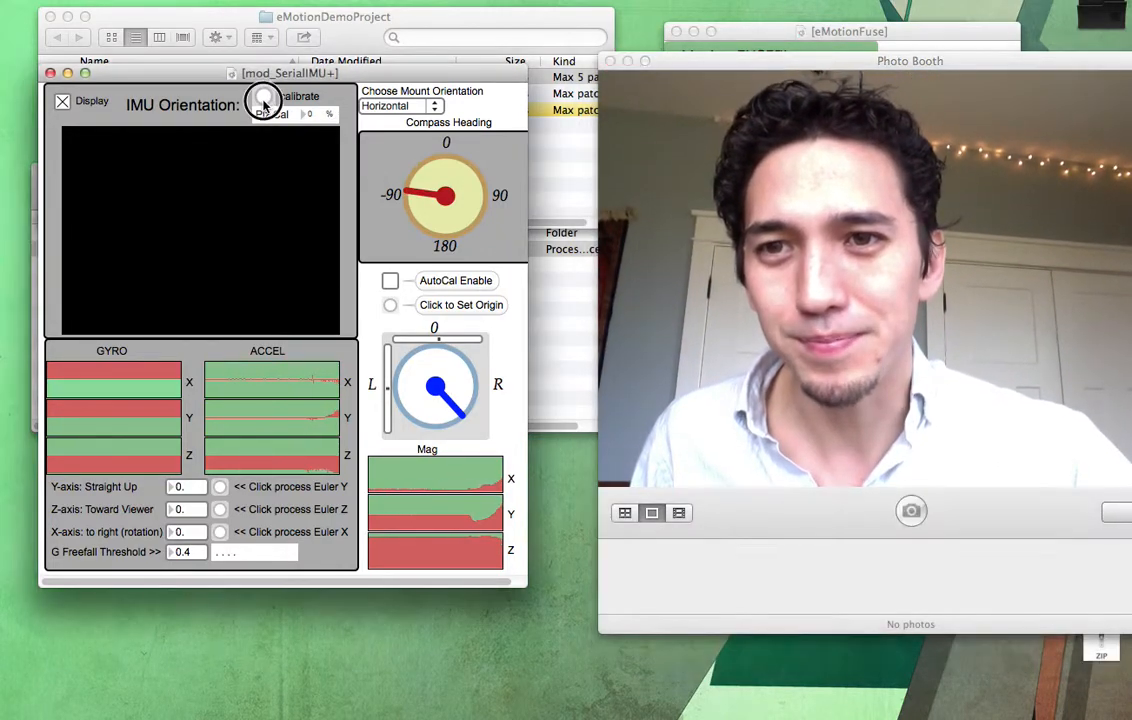
# Step: Start the IMU calibration in the mod_SerialIMU window and let it reach DONE 100%
pyautogui.click(264, 96)
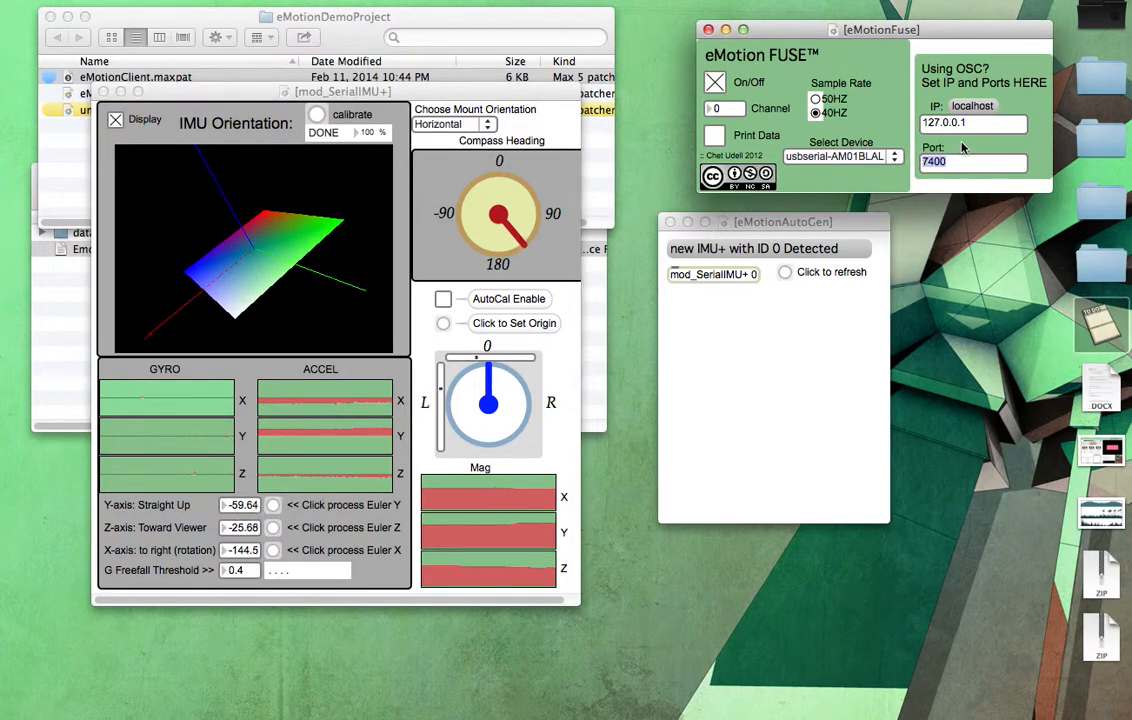
# Step: Bring the project folder forward and move the mod_SerialIMU window down to the right
pyautogui.click(972, 122)
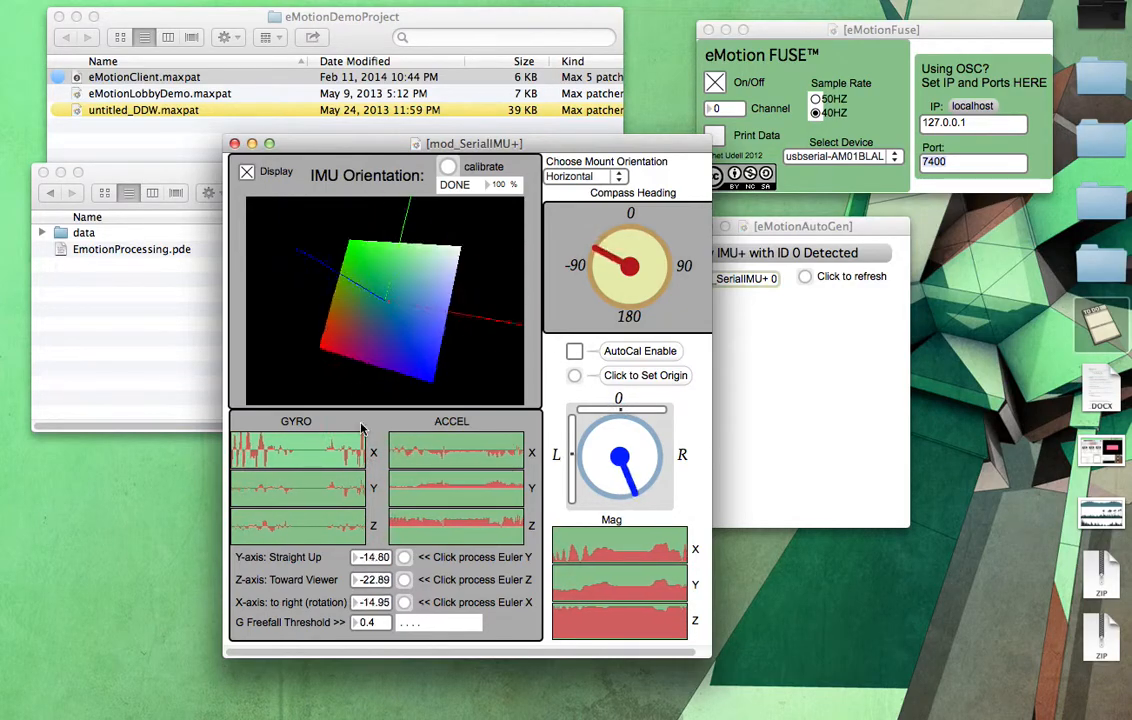
pyautogui.moveTo(474, 144); pyautogui.dragTo(564, 190)
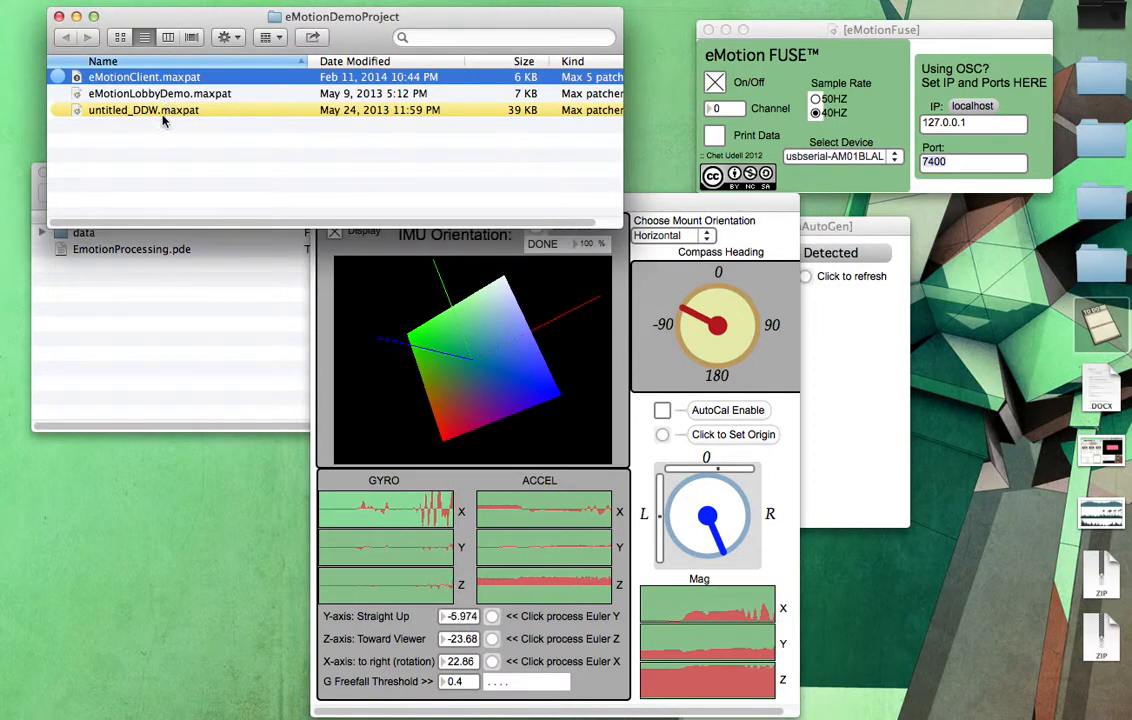
# Step: Open untitled_DDW.maxpat via its Finder context menu
pyautogui.rightClick(144, 110)
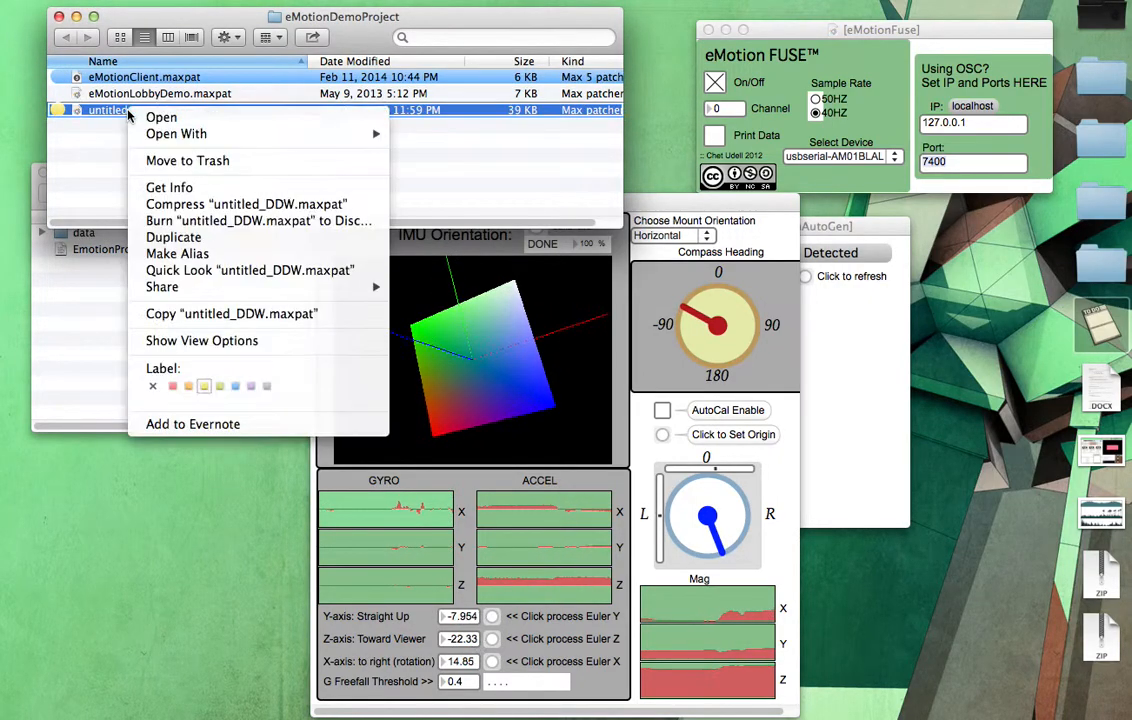
pyautogui.click(176, 132)
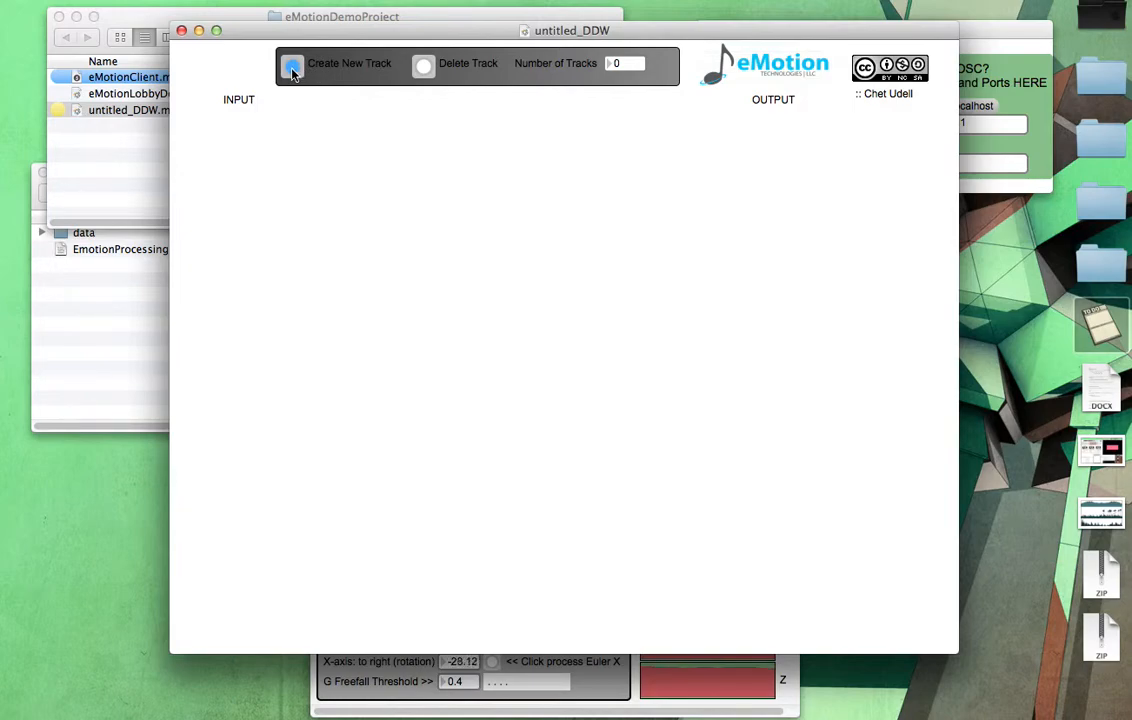
# Step: Create three tracks and assign IMU0.euler_x, euler_y and euler_z as their inputs
pyautogui.click(292, 66)
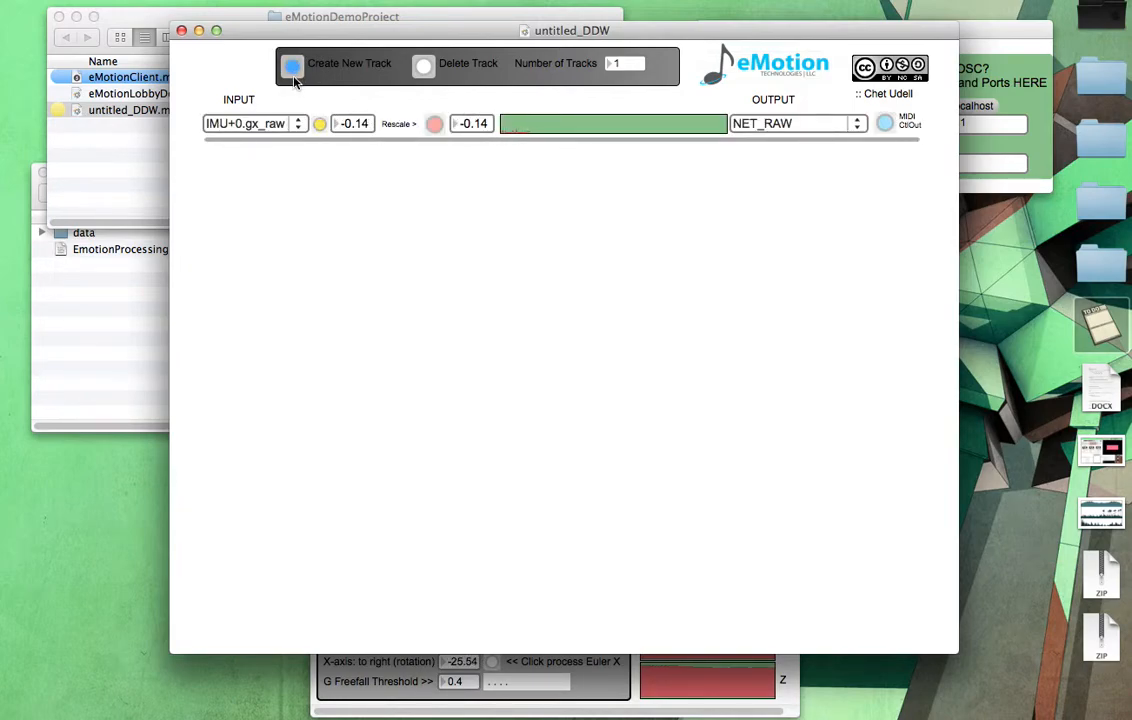
pyautogui.click(292, 68)
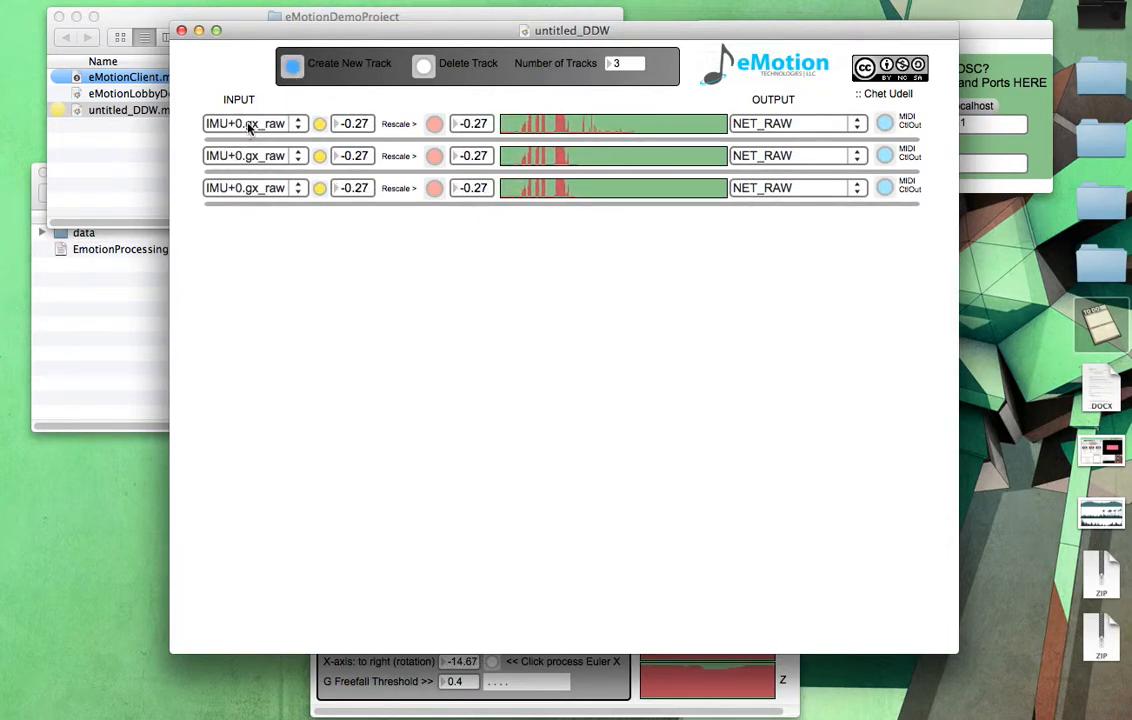
pyautogui.click(250, 124)
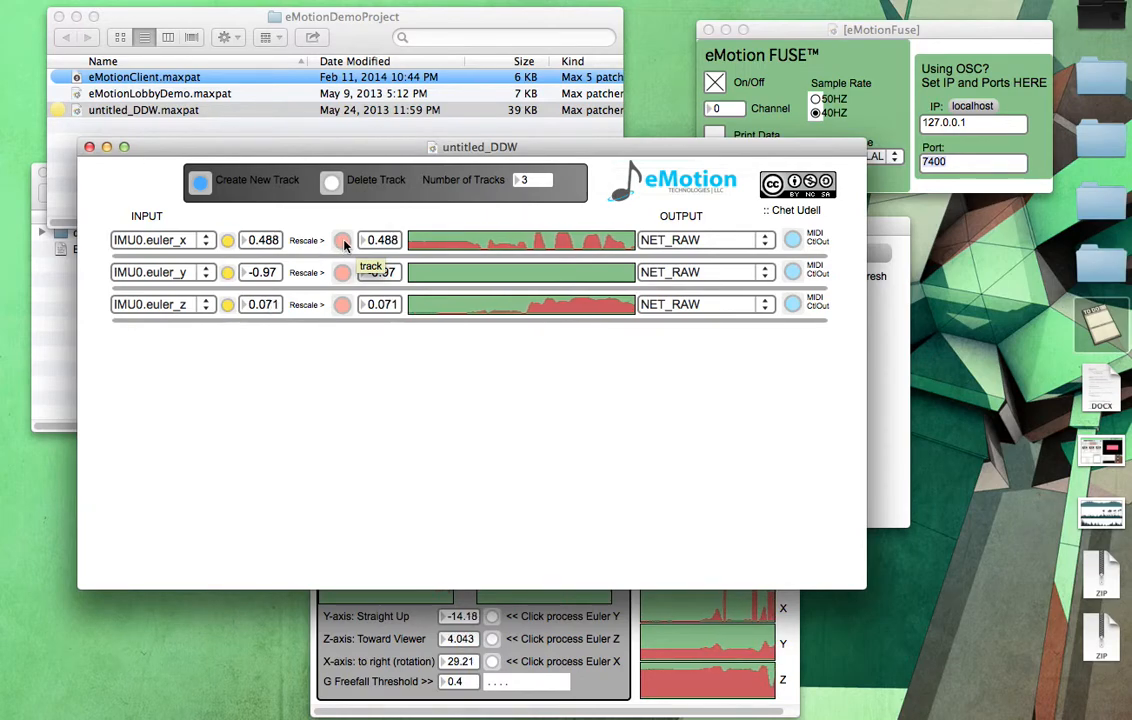
# Step: Enable Rescale on the euler_x and euler_y tracks with min/max values such as -1
pyautogui.click(342, 240)
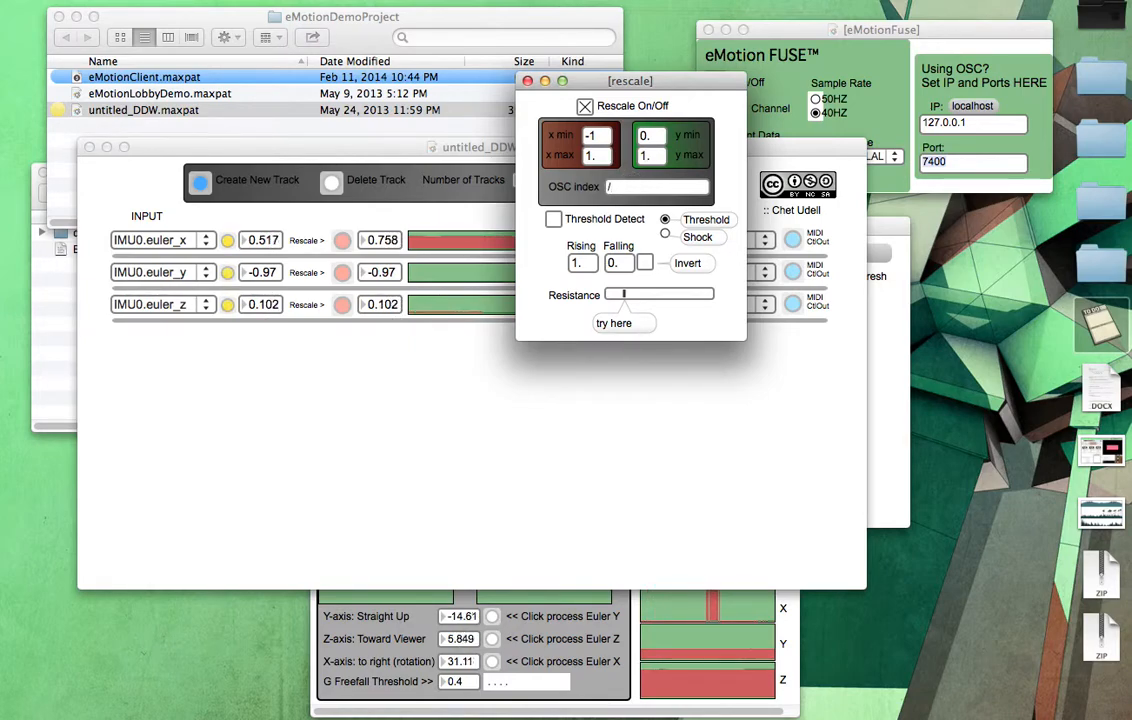
pyautogui.write('x')
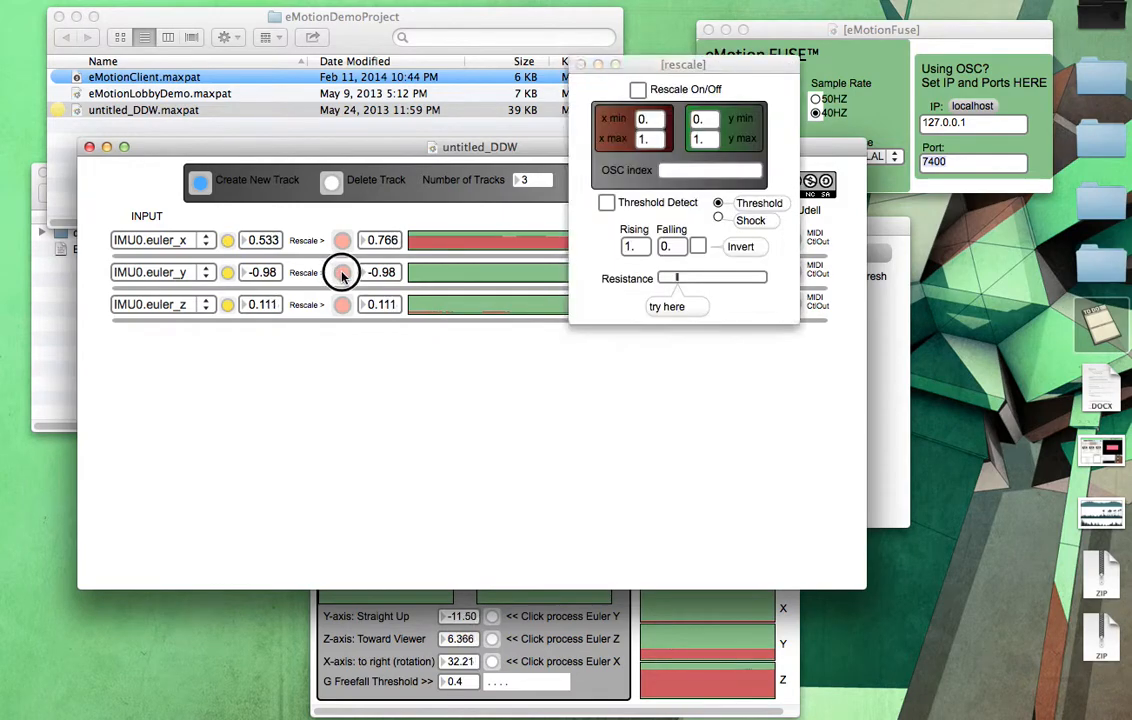
pyautogui.click(638, 88)
pyautogui.write('-1')
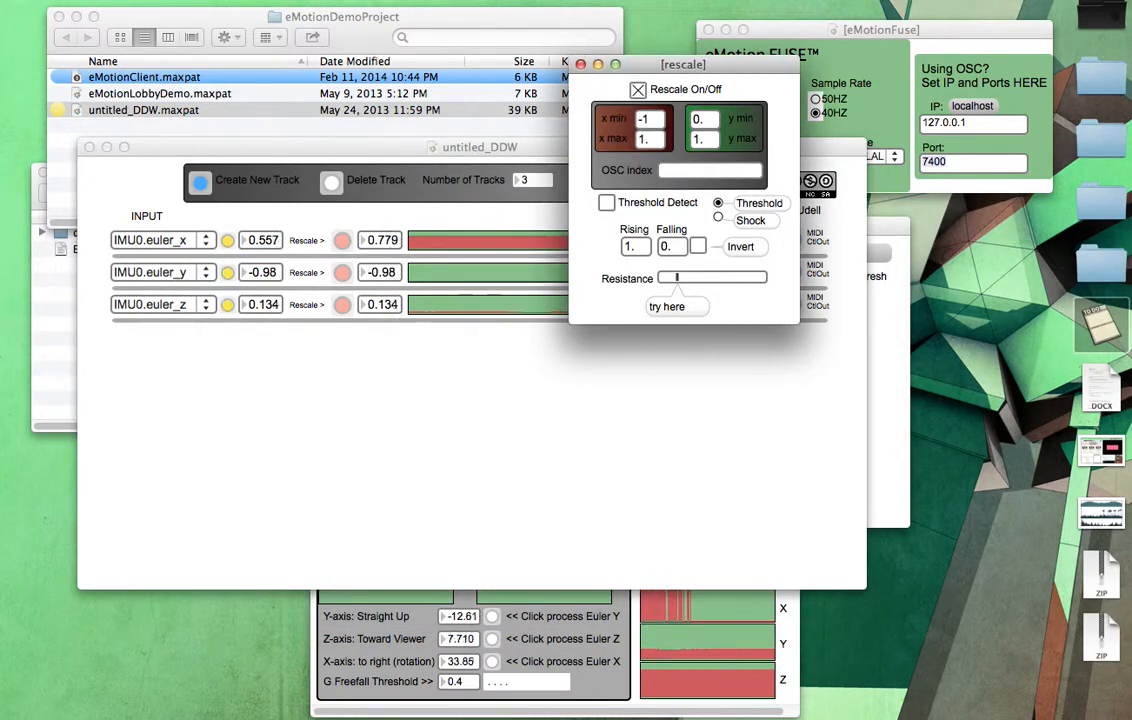
pyautogui.click(710, 170)
pyautogui.write('/z')
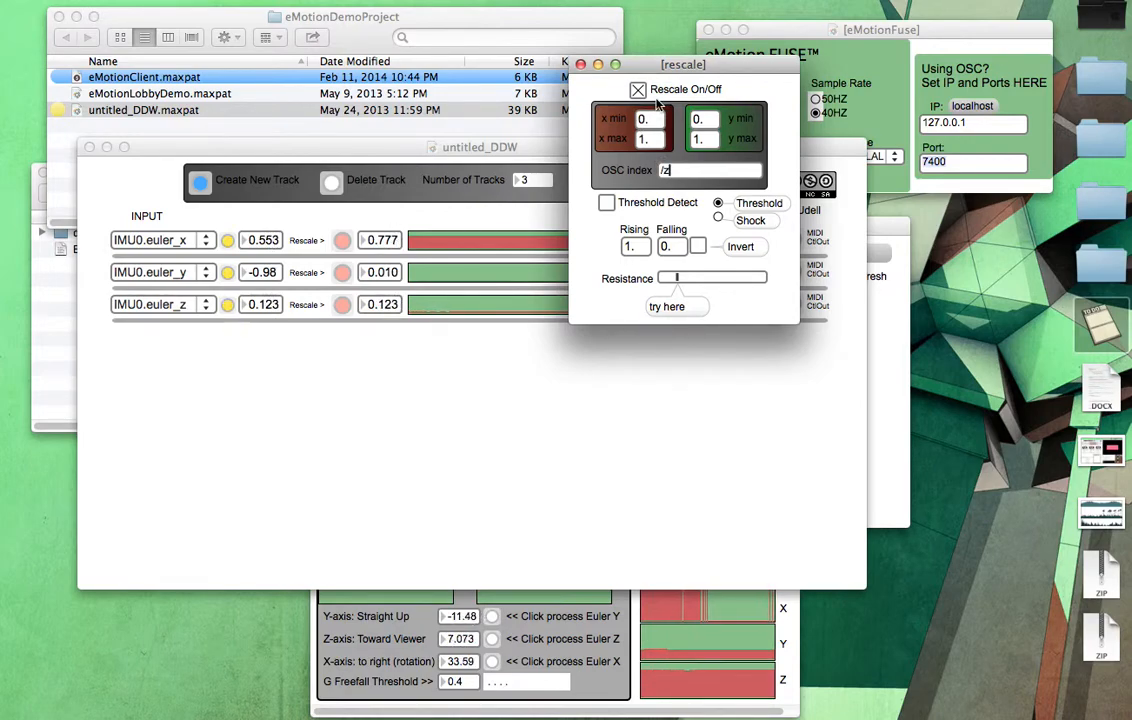
pyautogui.write('-1')
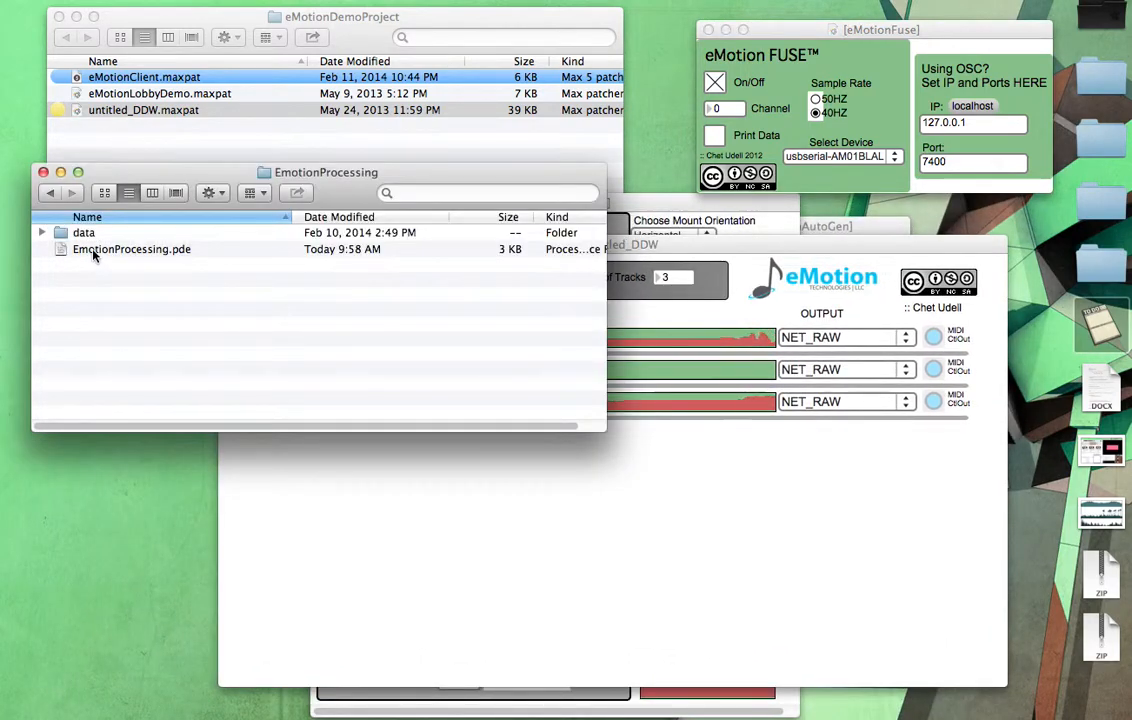
# Step: Launch EmotionProcessing.pde in Processing from the EmotionProcessing folder
pyautogui.doubleClick(132, 248)
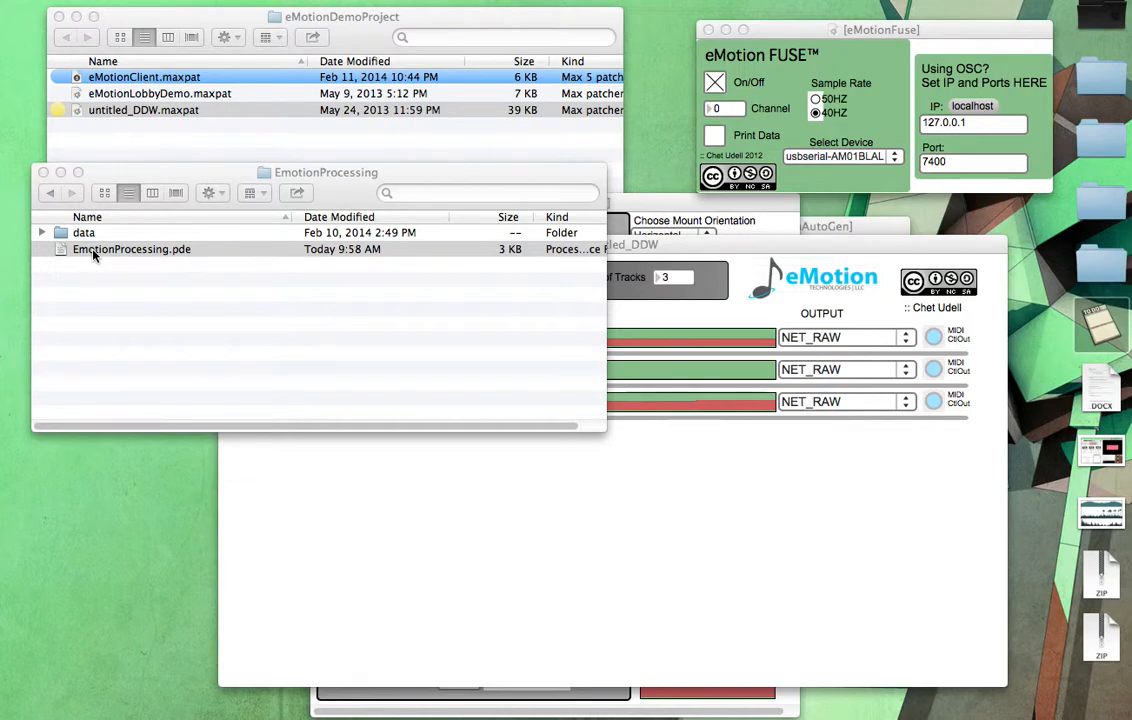
pyautogui.doubleClick(132, 248)
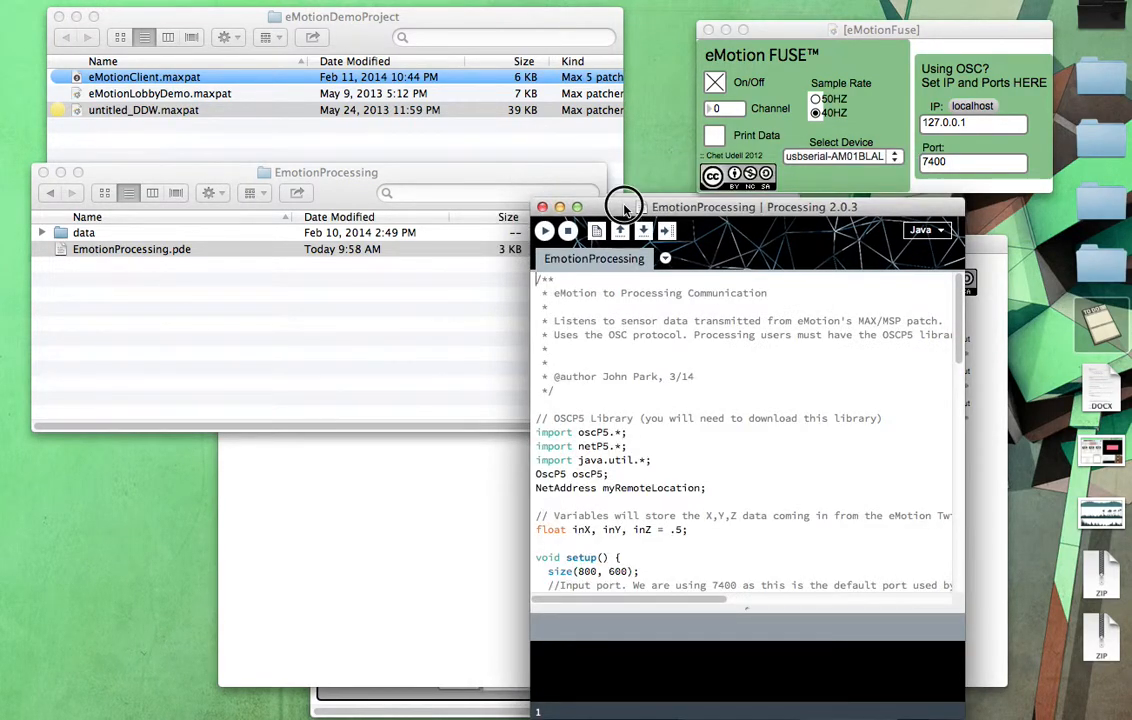
# Step: Enlarge the sketch window and review the OSC imports and myRemoteLocation setup code
pyautogui.moveTo(624, 206); pyautogui.dragTo(390, 22)
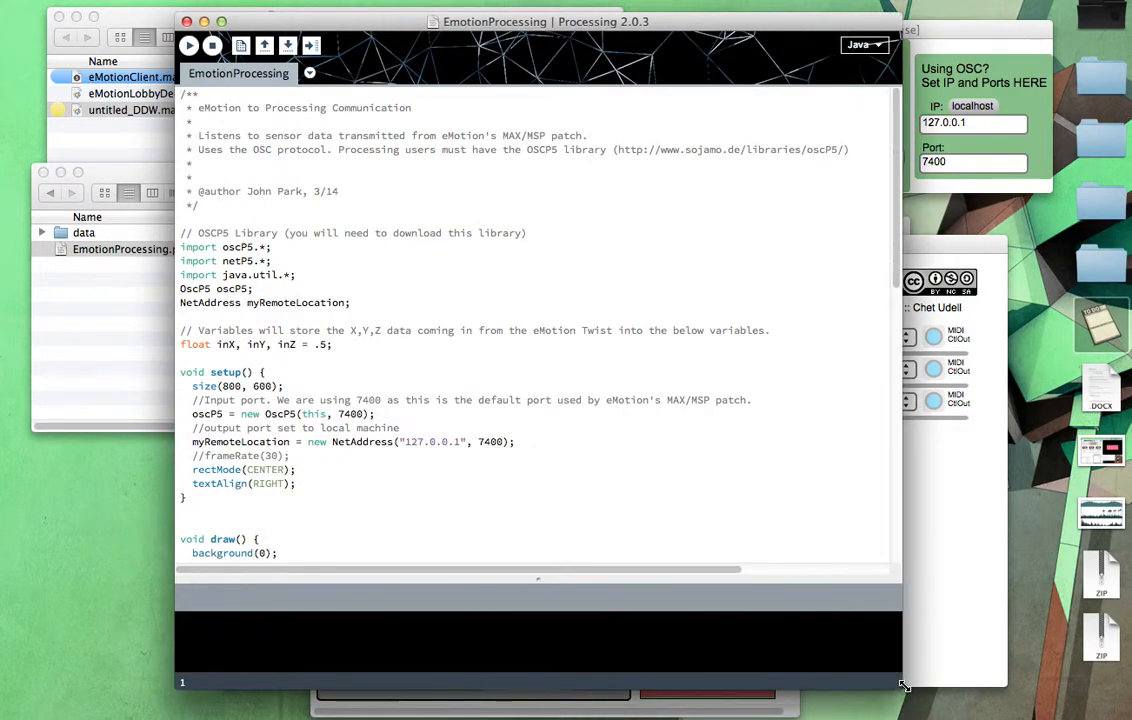
pyautogui.scroll(-3)
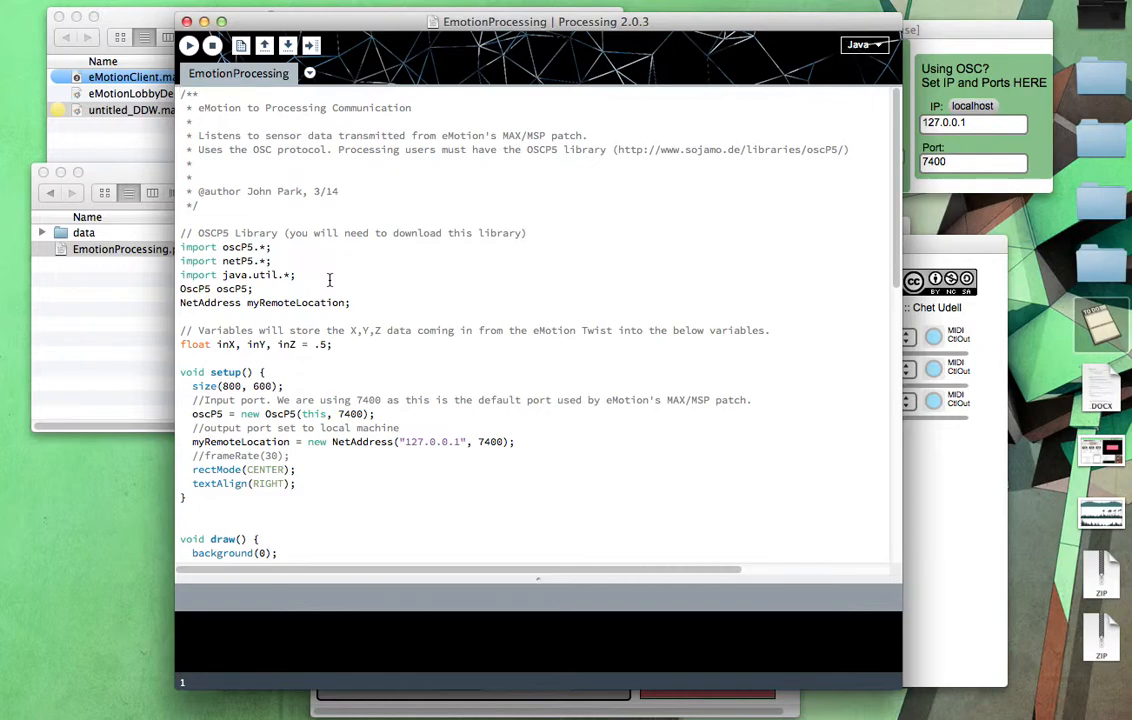
pyautogui.moveTo(290, 270)
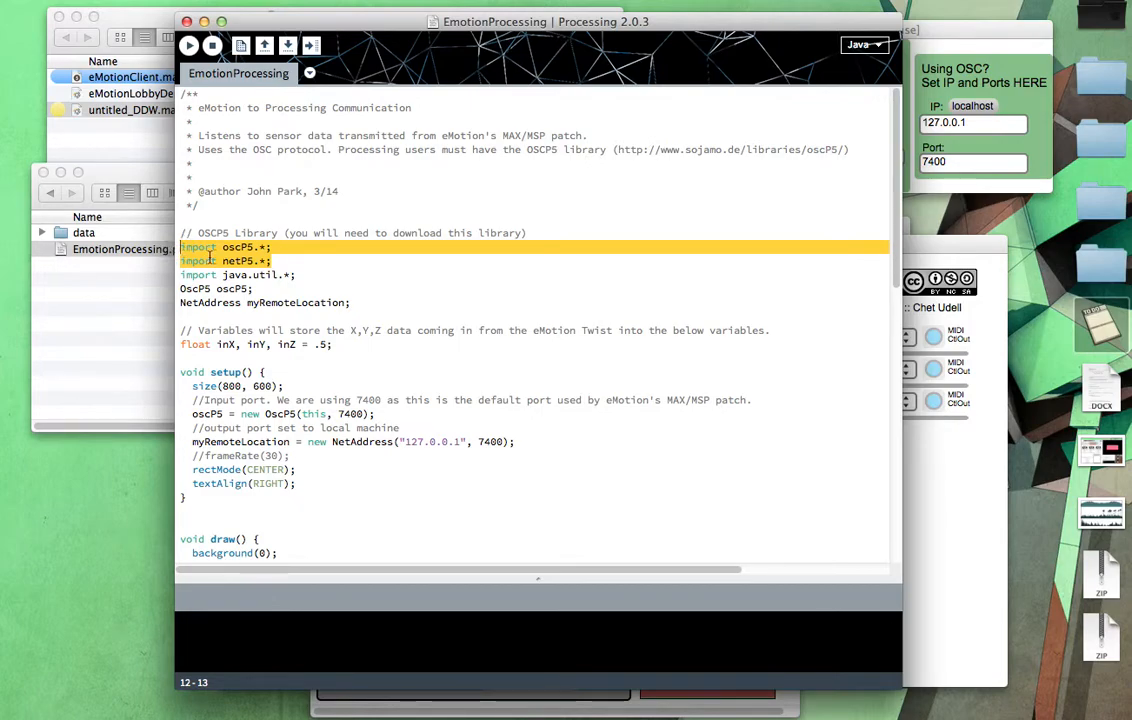
pyautogui.click(284, 260)
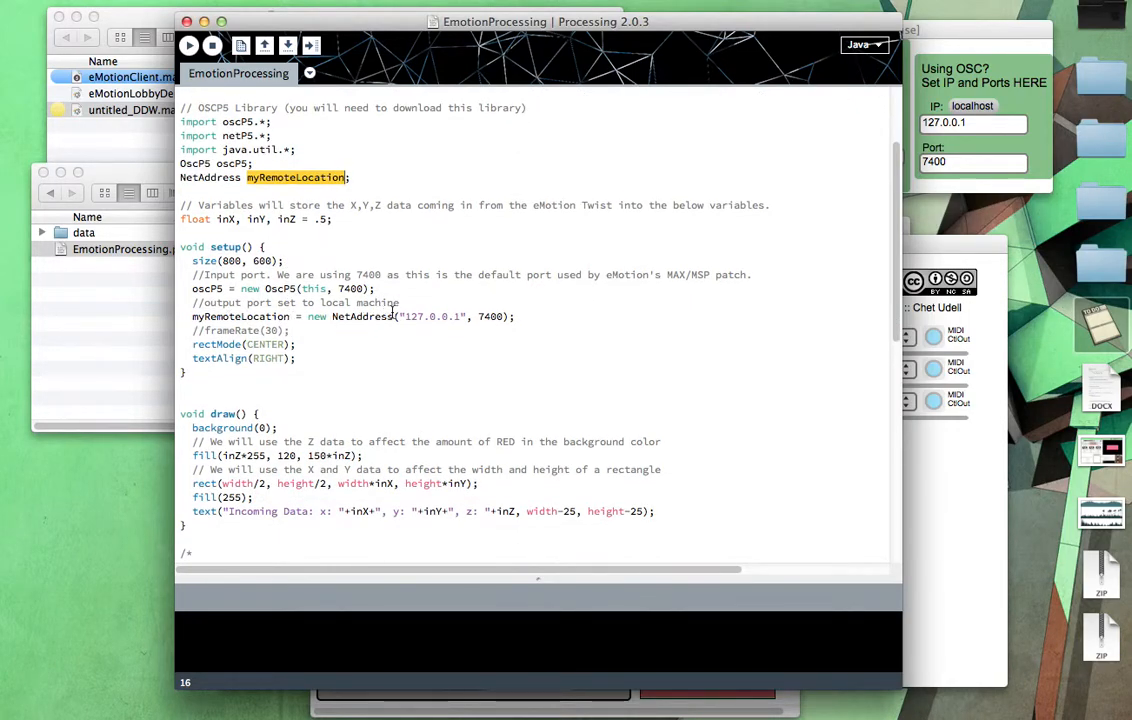
pyautogui.doubleClick(430, 316)
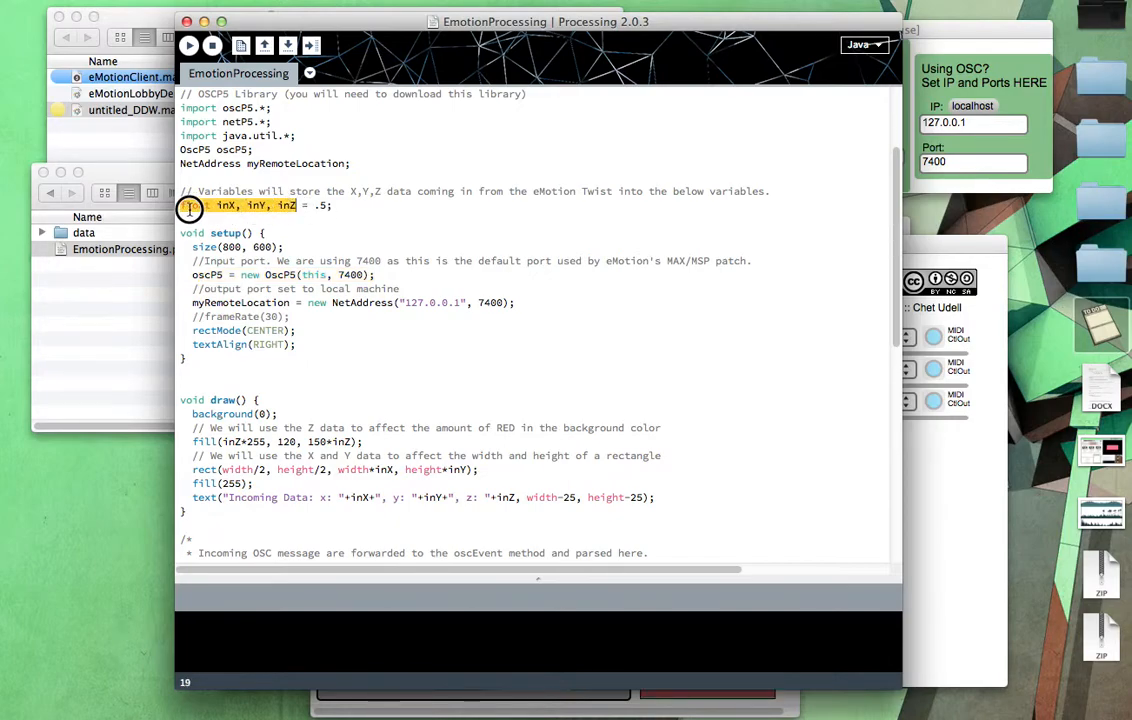
pyautogui.scroll(-3)
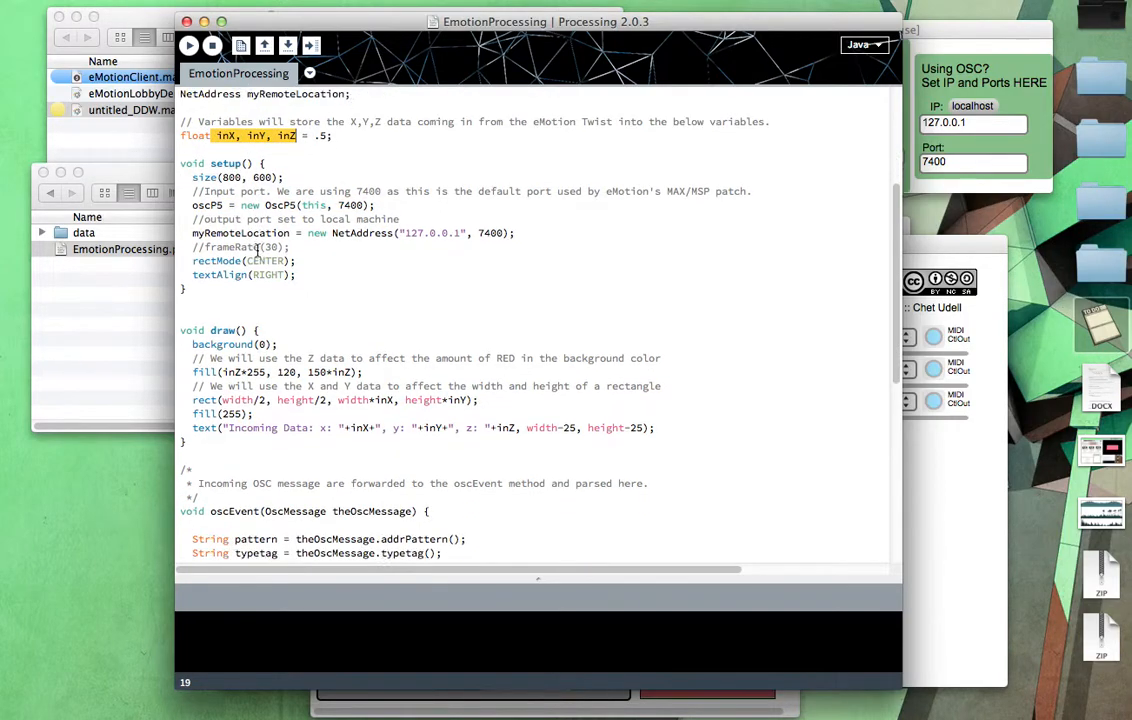
pyautogui.scroll(-3)
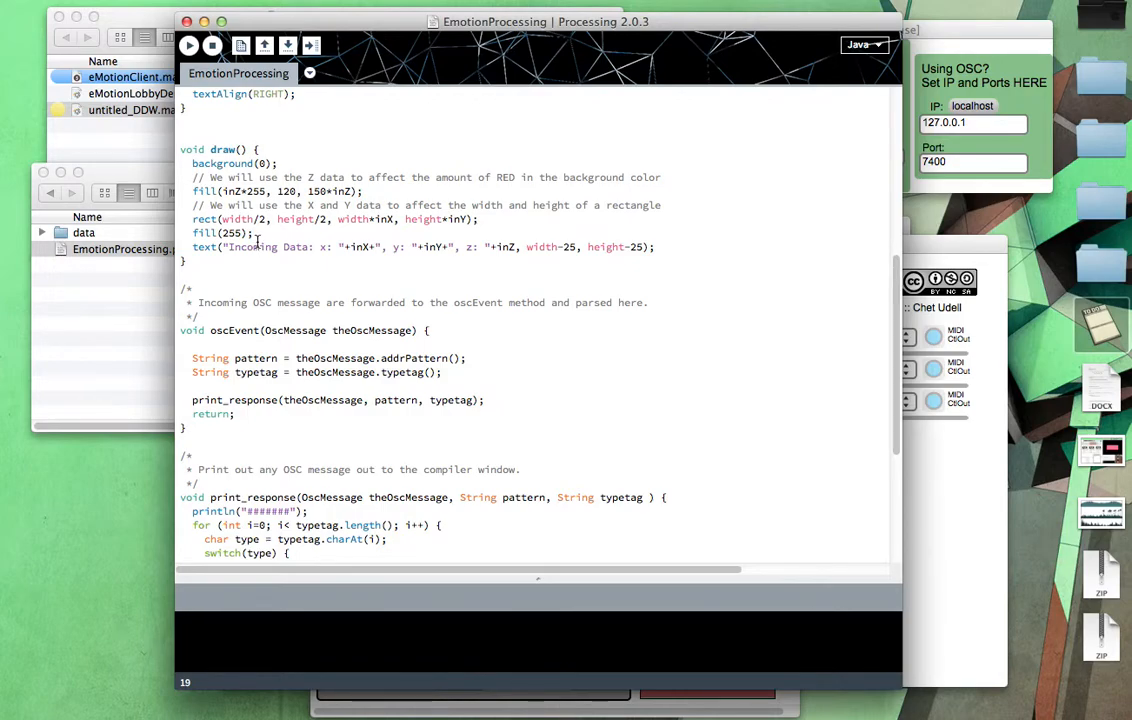
pyautogui.scroll(-3)
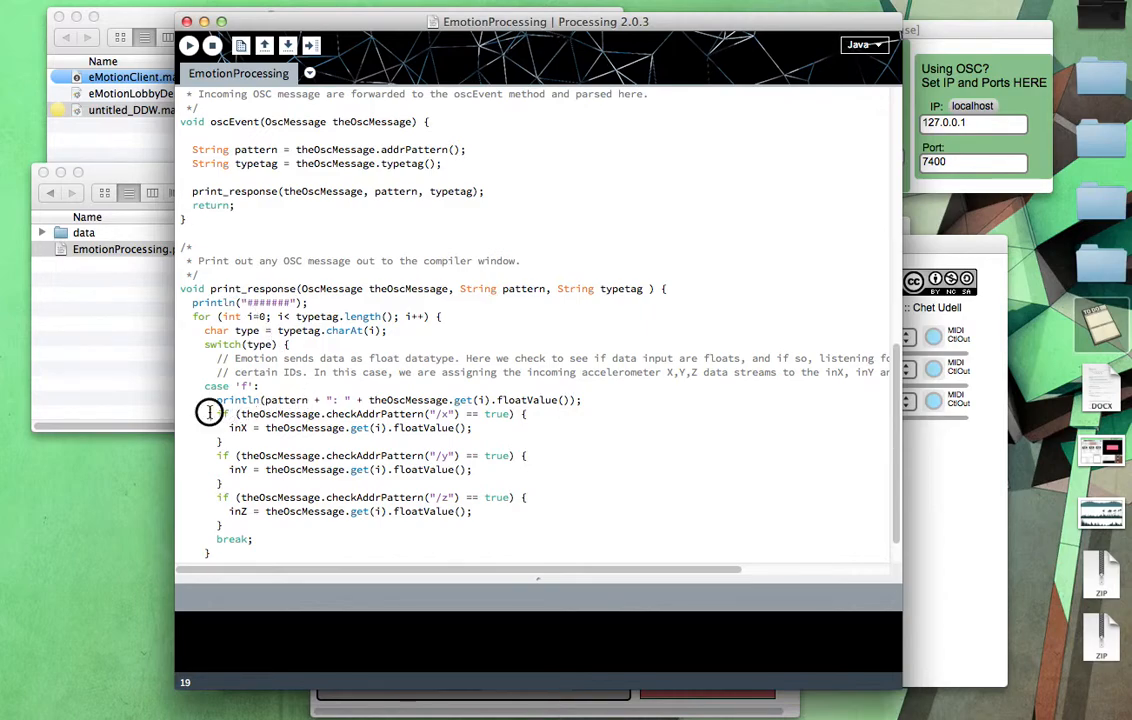
pyautogui.moveTo(208, 414); pyautogui.dragTo(460, 414)
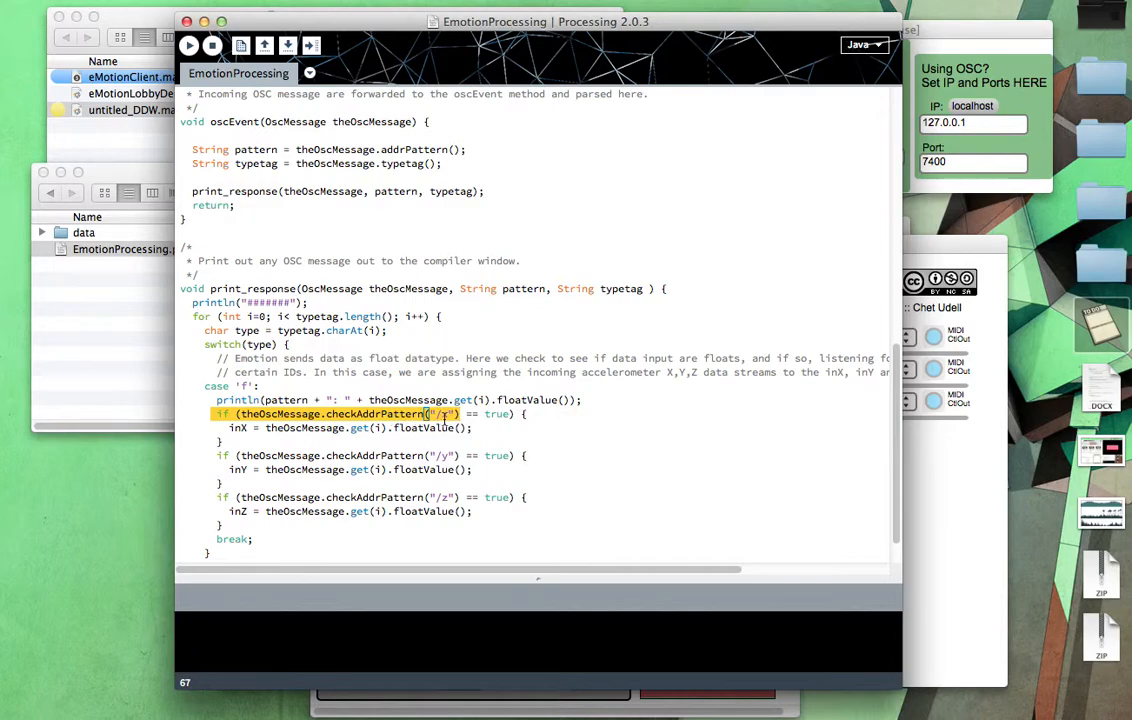
pyautogui.click(444, 460)
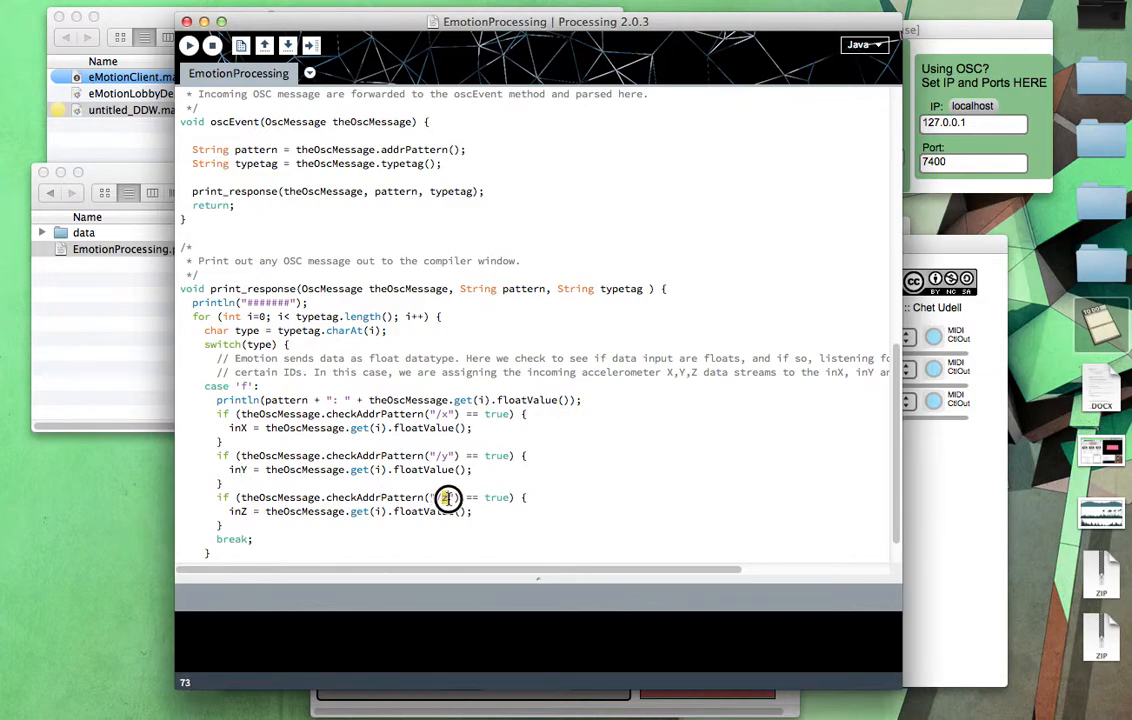
pyautogui.doubleClick(236, 512)
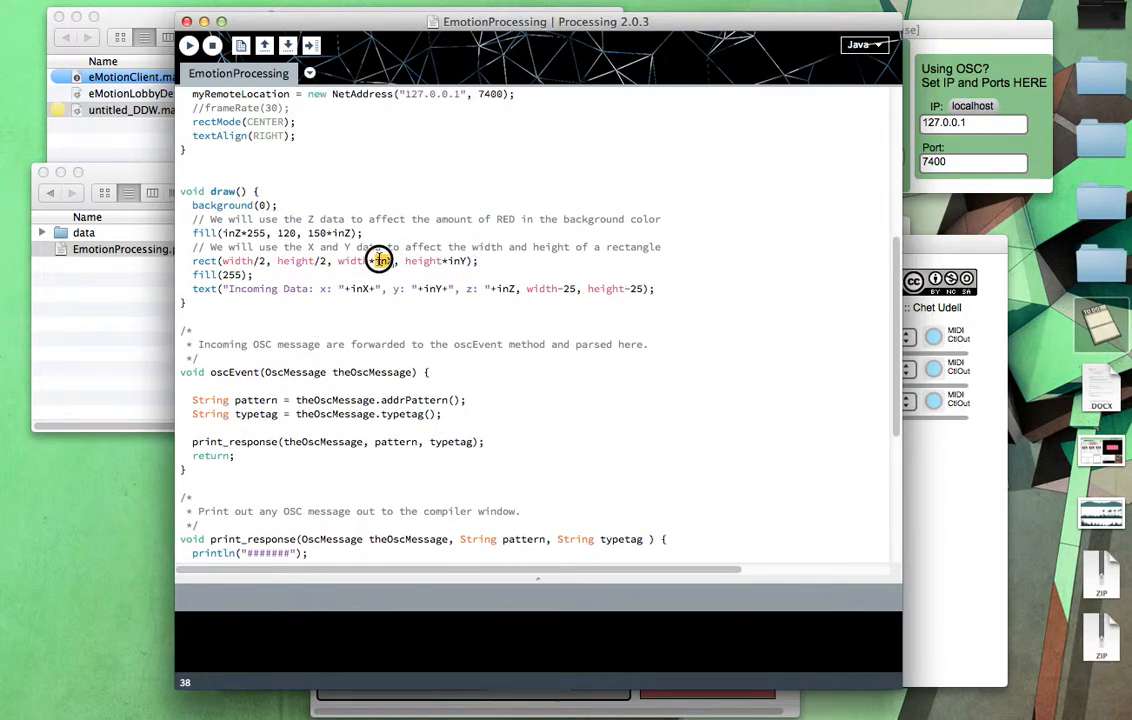
# Step: Review the rect width term in draw() and run the sketch to show the reactive bar
pyautogui.doubleClick(424, 260)
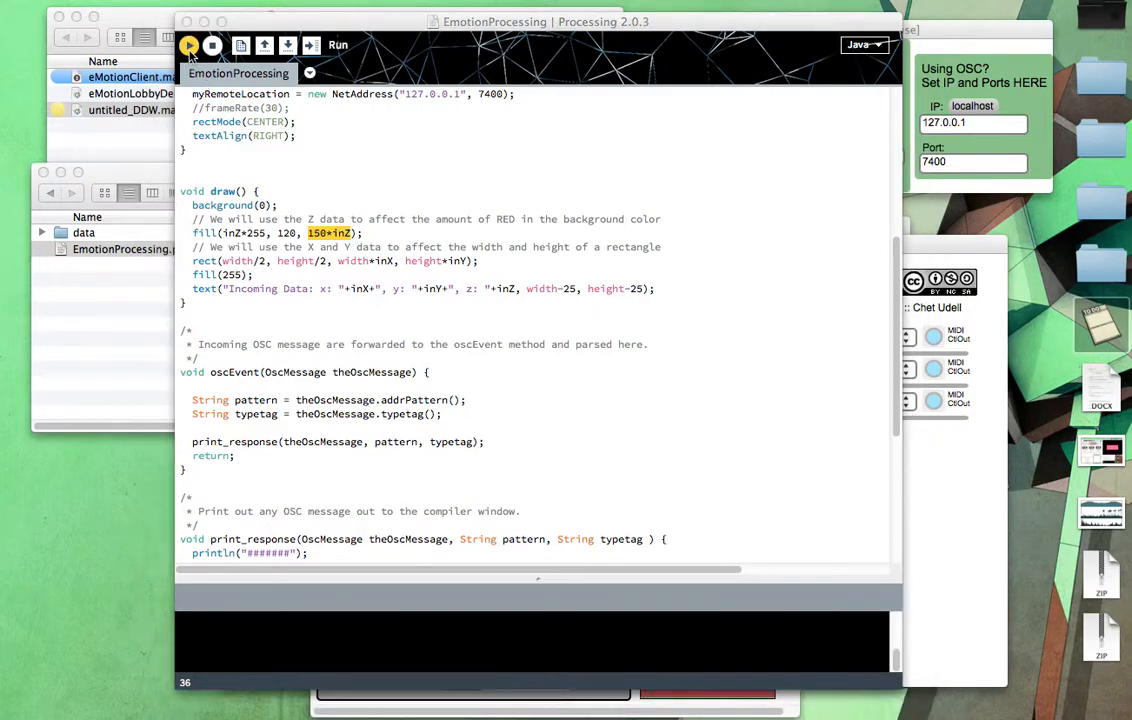
pyautogui.click(188, 44)
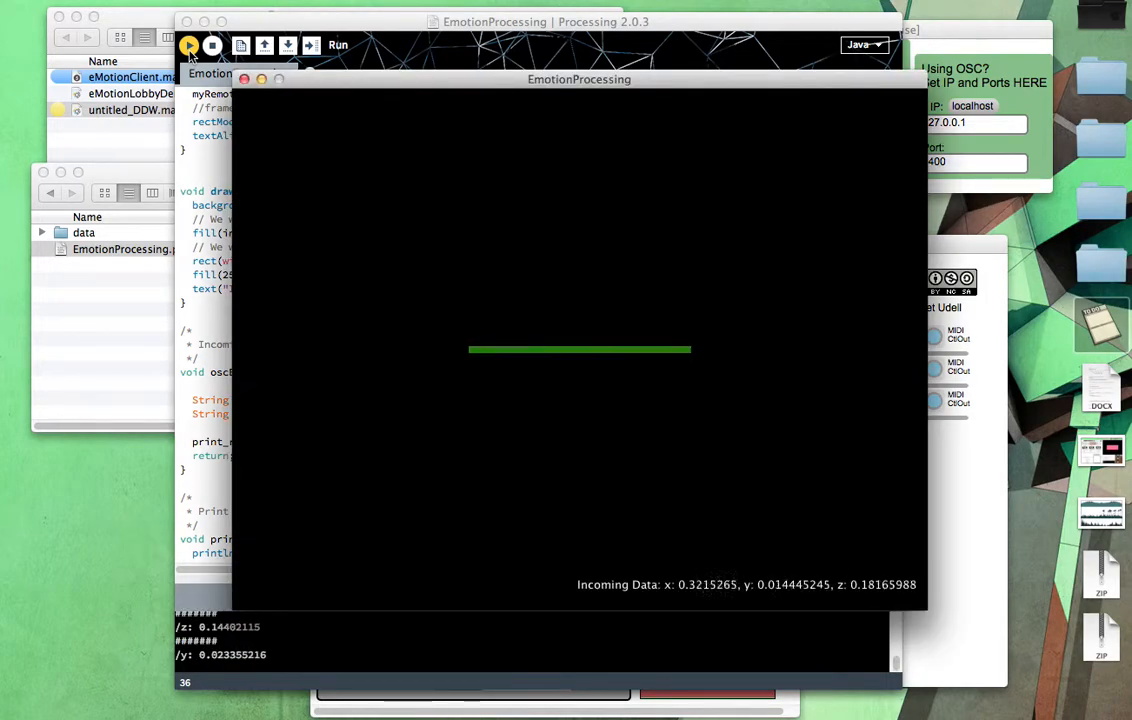